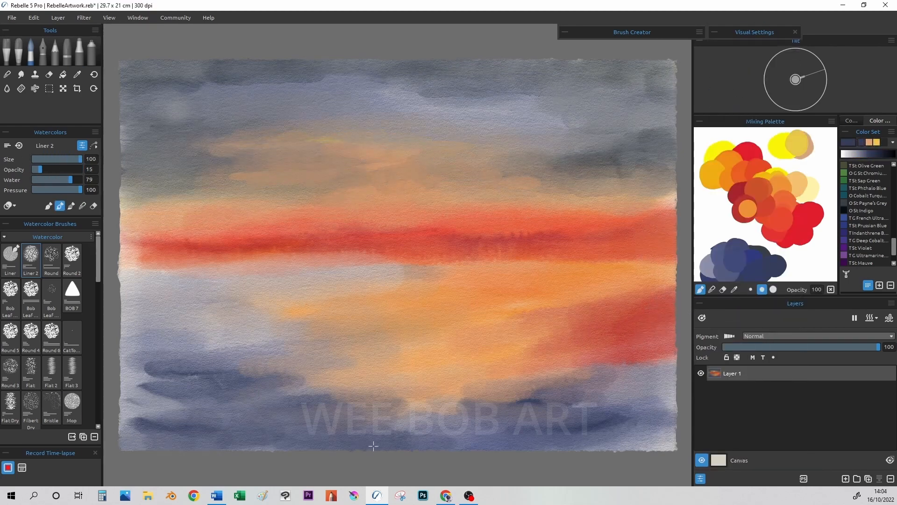
Paint a dark grey cloud into the right sky with a round watercolour brush and bring up the test sheet
left_click(51, 260)
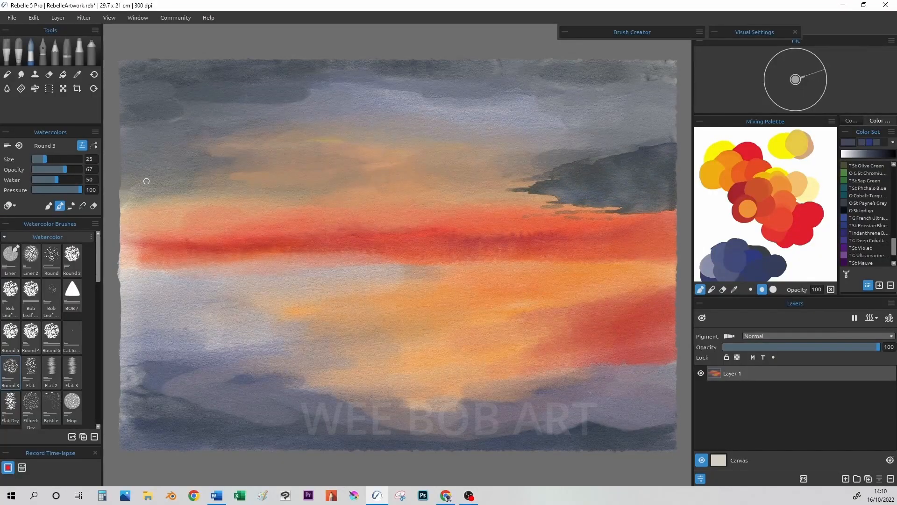
left_click(869, 318)
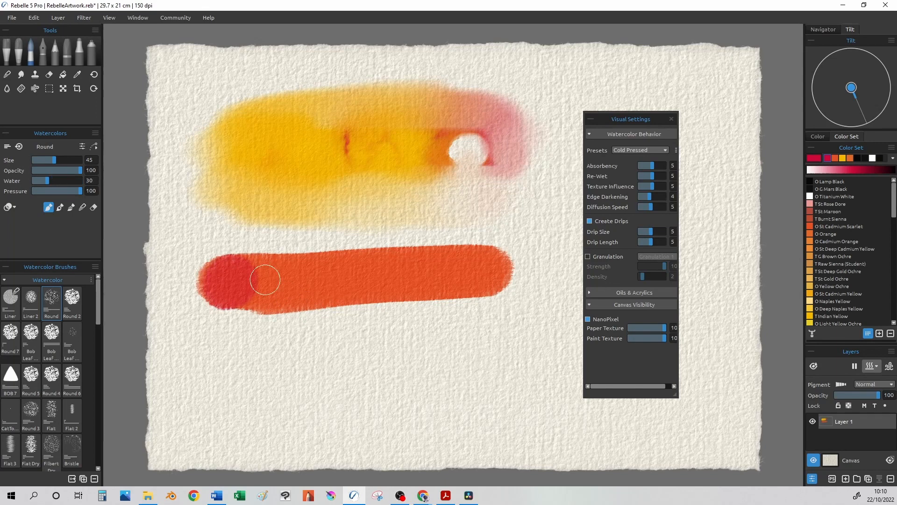
Paint a red round patch above the yellow one and show the wet areas so drips run down
left_click_drag(265, 279, 311, 277)
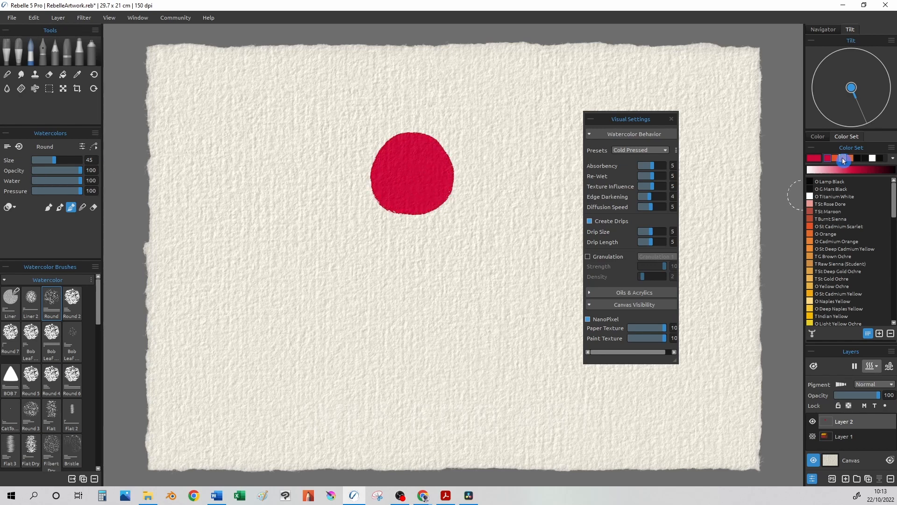
left_click_drag(412, 269, 412, 270)
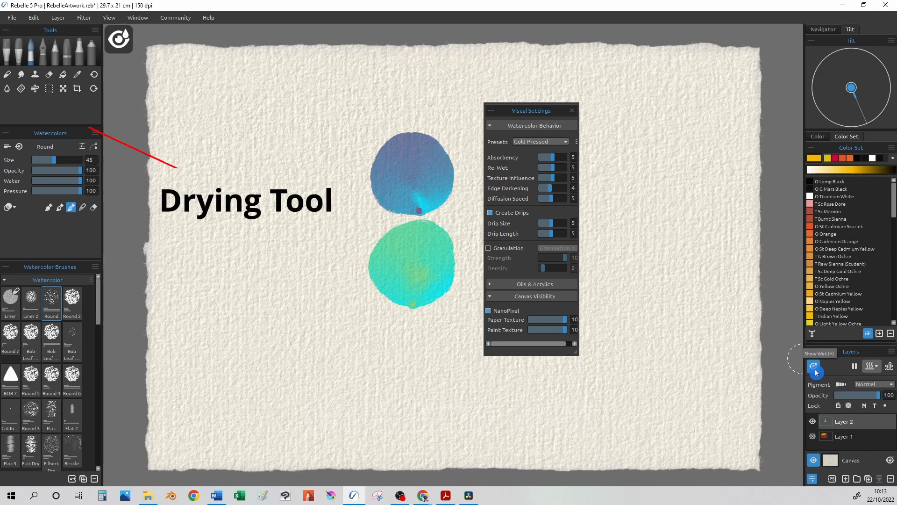
left_click(6, 87)
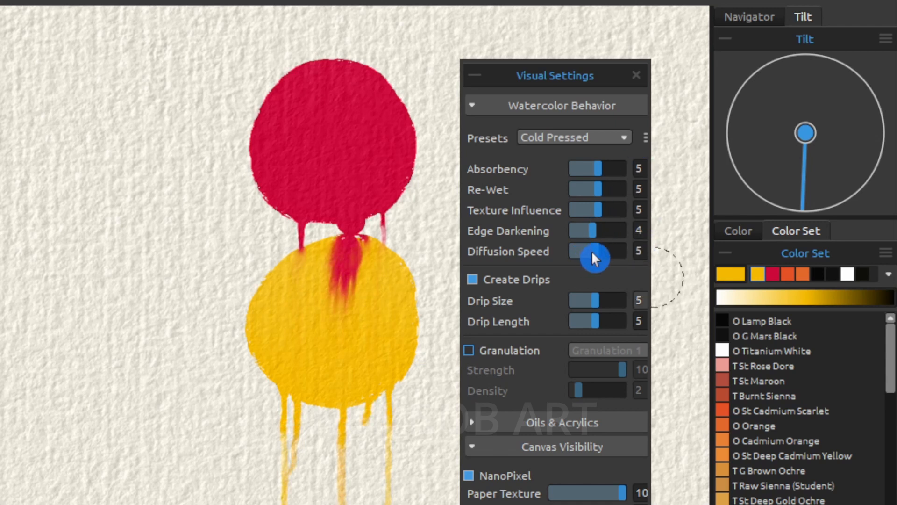
Drag the Diffusion Speed slider down to 1 and back up to 3
left_click_drag(597, 250, 579, 258)
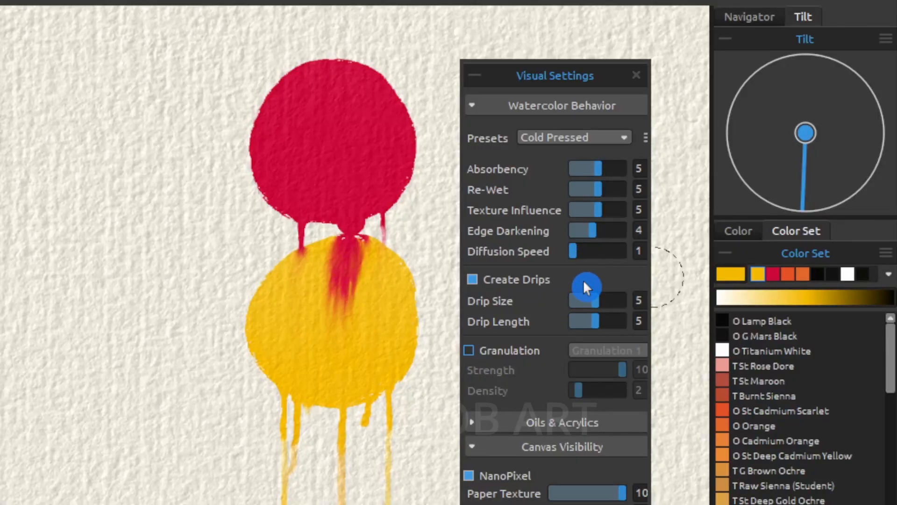
left_click_drag(572, 250, 590, 256)
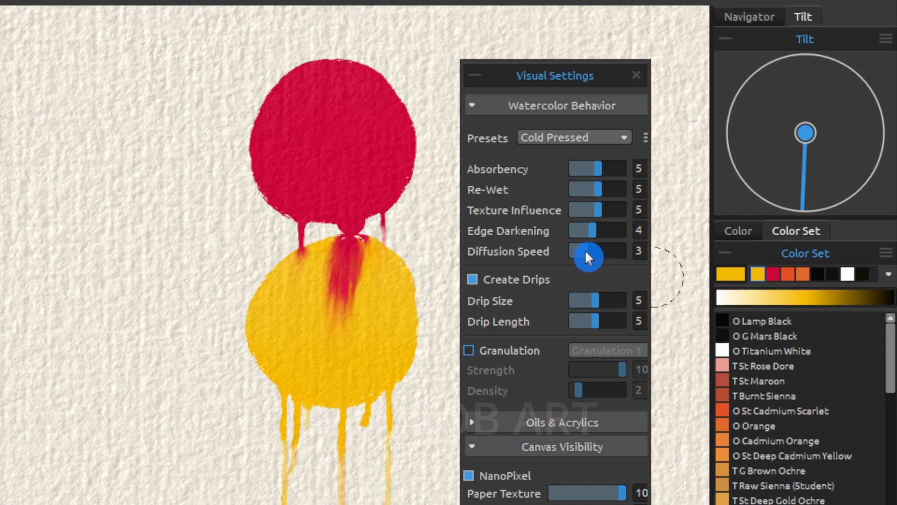
left_click_drag(587, 250, 623, 251)
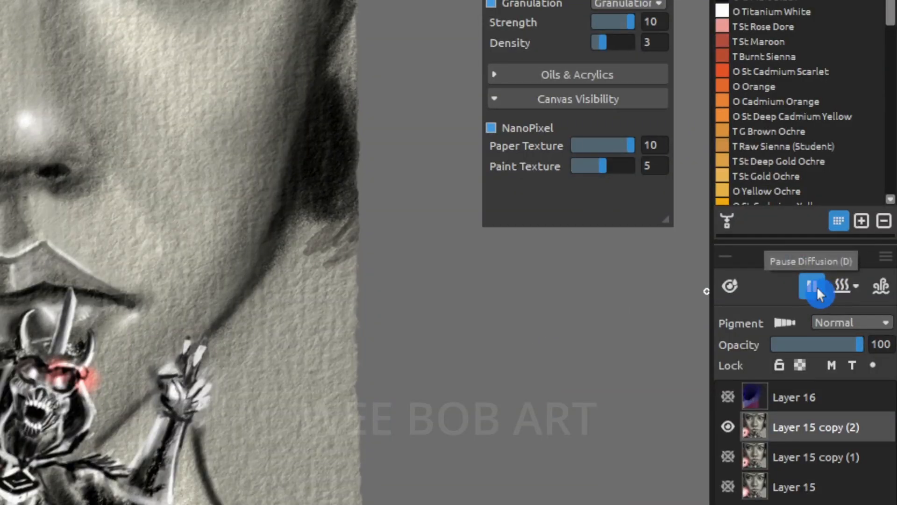
Pause paint diffusion on the portrait before the zero-absorbency, zero-re-wet test strokes
left_click(811, 286)
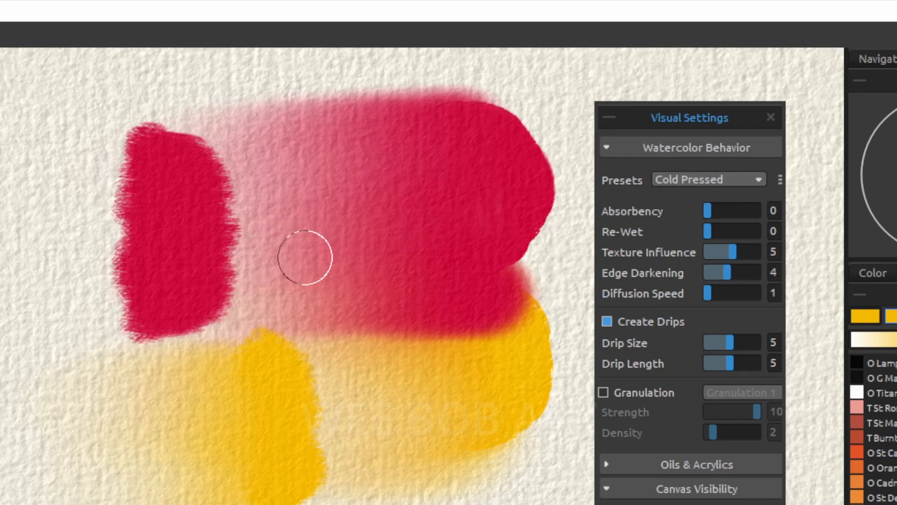
Lift a dripping white circle out of the red wash with Re-Wet 4, Texture Influence 10, Diffusion Speed 9
left_click(295, 265)
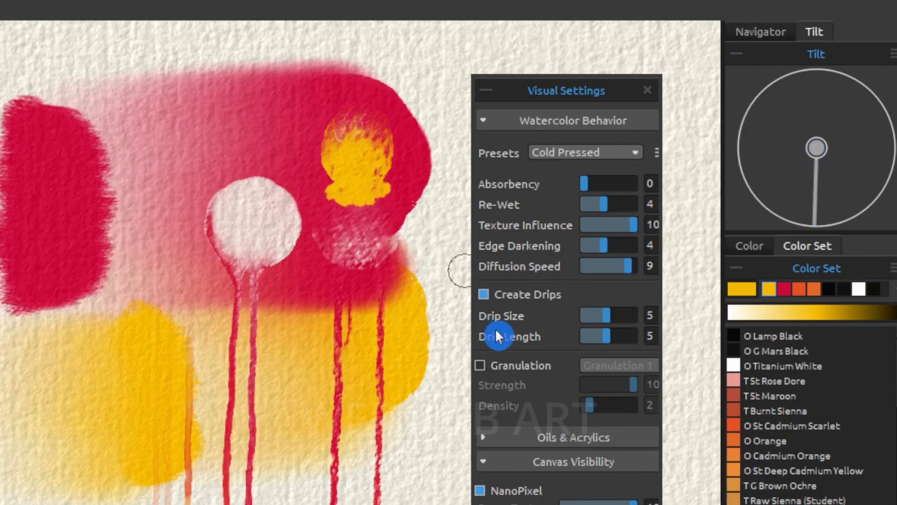
Set Texture Influence to 0 and dab a second yellow blob into the crimson wash
left_click_drag(626, 225, 577, 225)
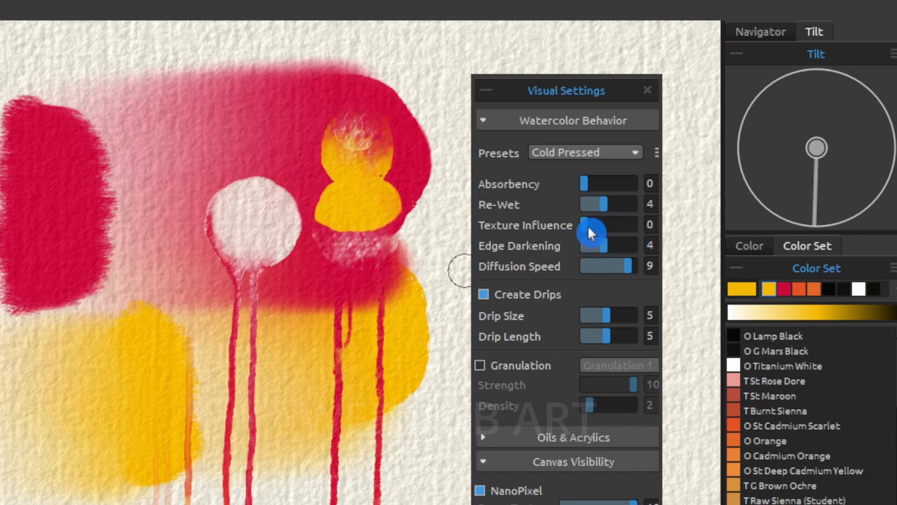
left_click_drag(589, 225, 626, 225)
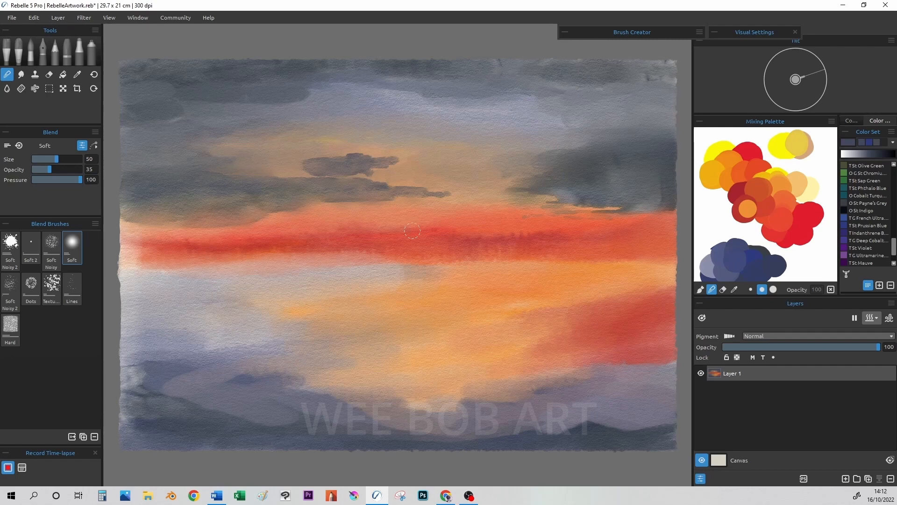
Soften the clouds across the sky, then paint a dark boat silhouette on the water with a round brush
left_click_drag(412, 231, 290, 166)
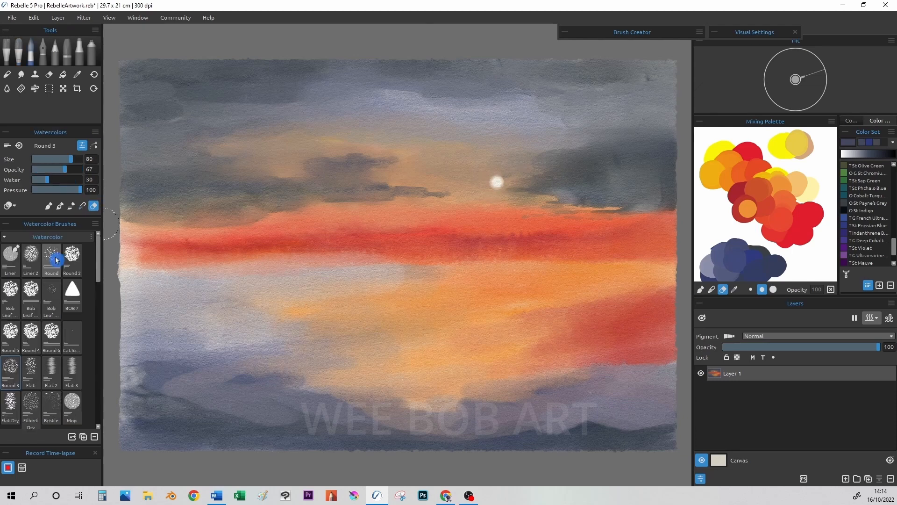
left_click(31, 258)
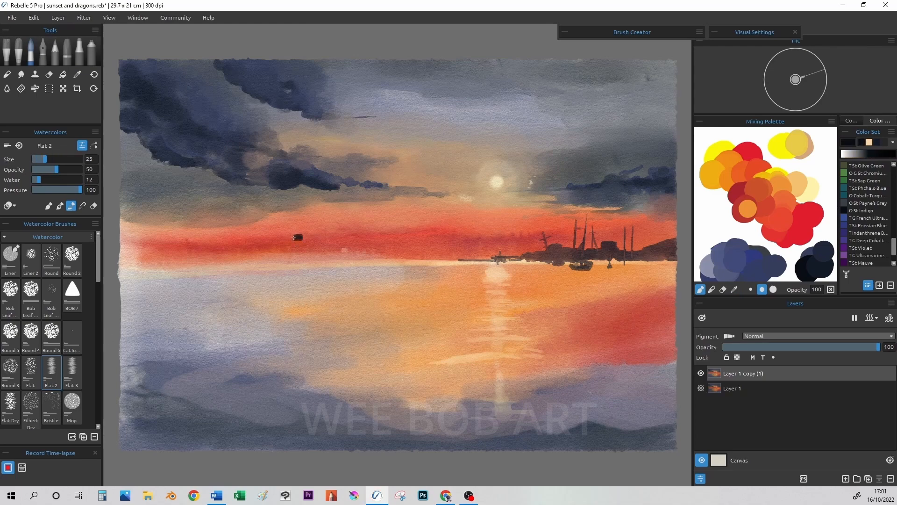
left_click_drag(297, 238, 292, 286)
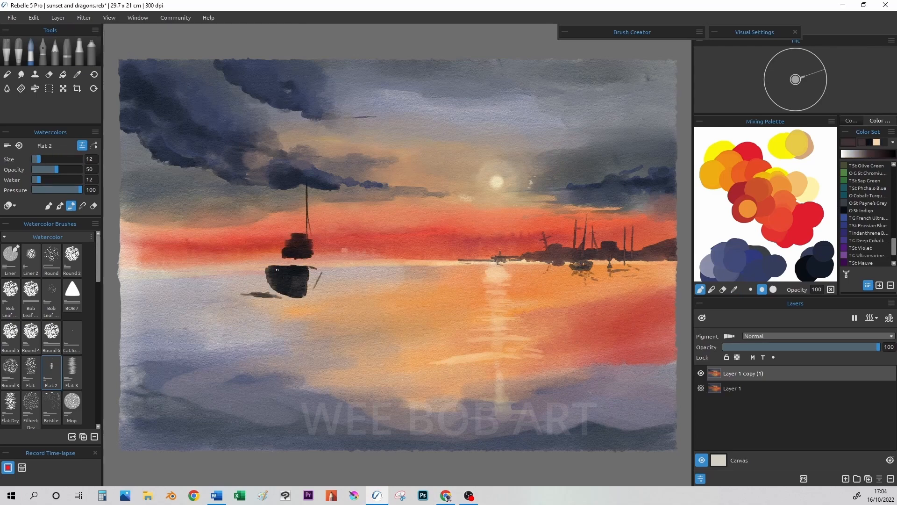